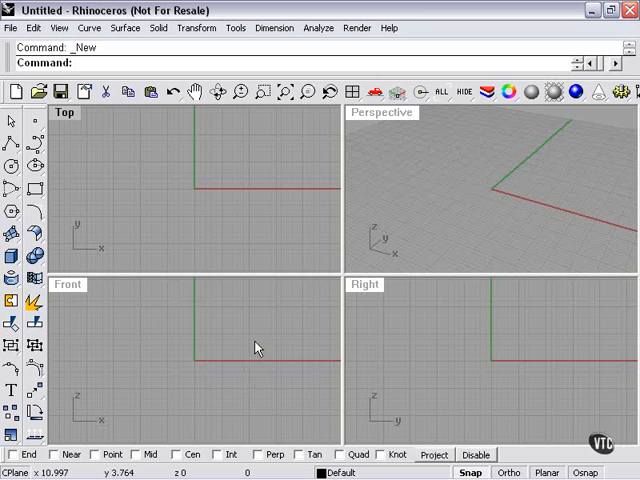
mouse_move(260, 336)
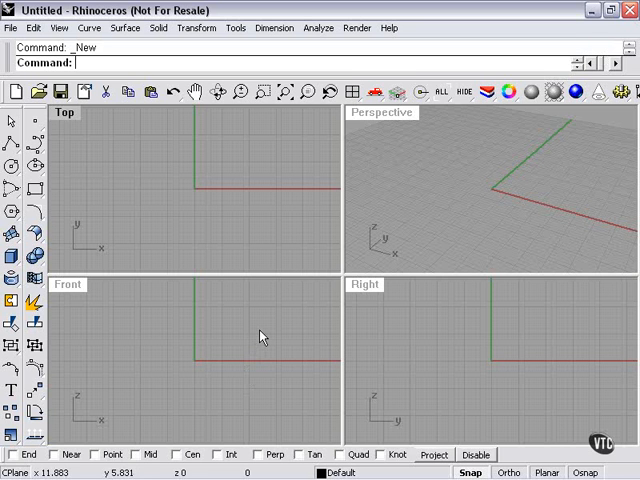
mouse_move(340, 272)
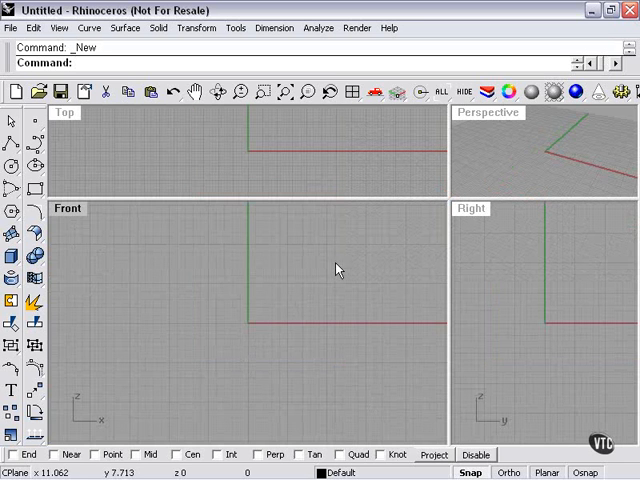
mouse_move(262, 306)
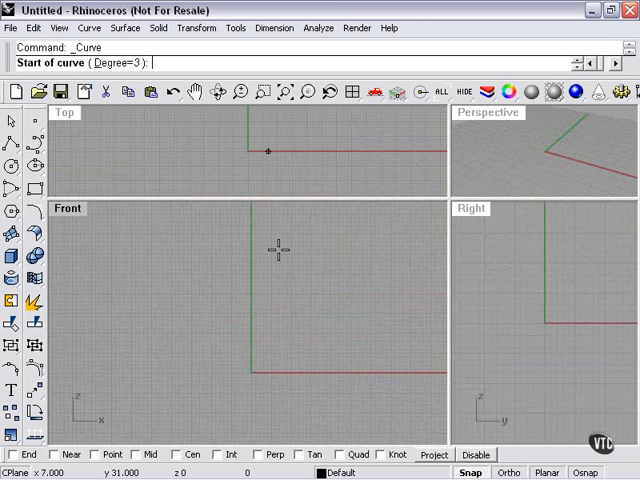
mouse_move(248, 256)
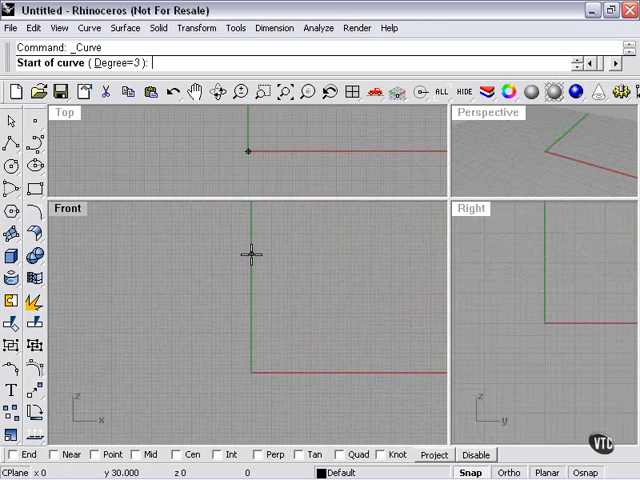
mouse_move(250, 236)
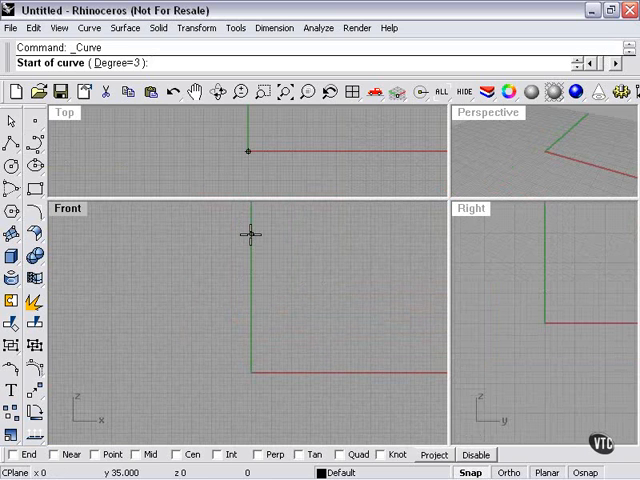
- Place the points that outline the holder base profile curve in the Front view
left_click(252, 232)
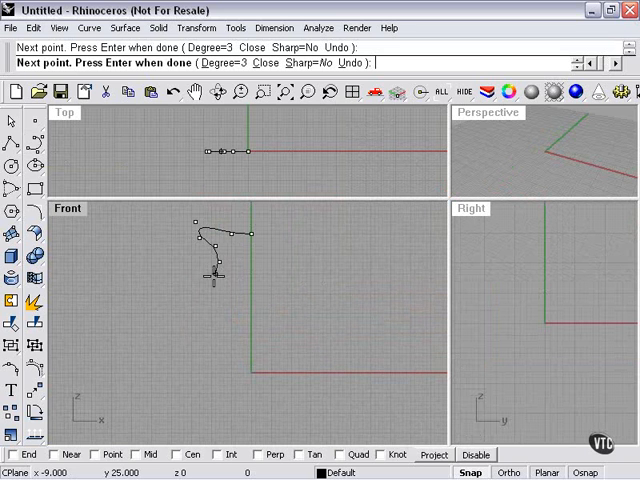
left_click(228, 298)
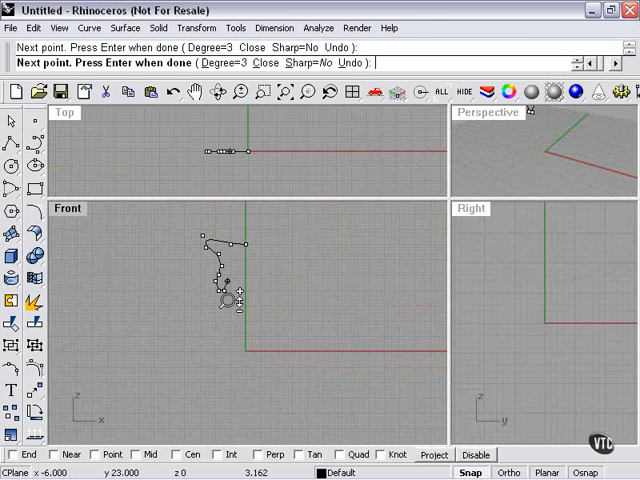
left_click(218, 310)
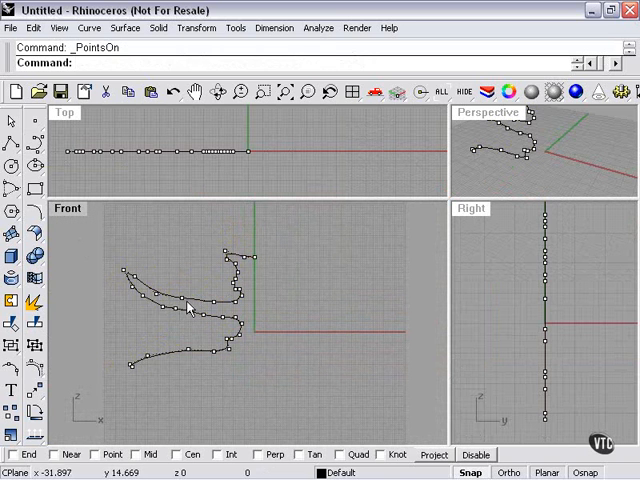
- Delete a stray control point and drag others to smooth the base's ornamental bulge and lower part
left_click(178, 318)
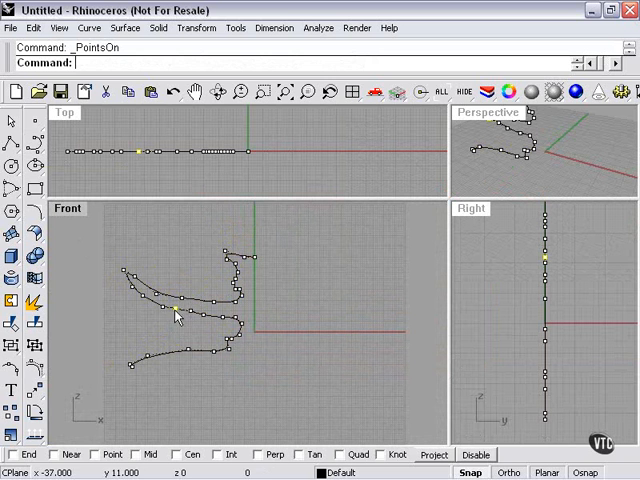
mouse_move(202, 336)
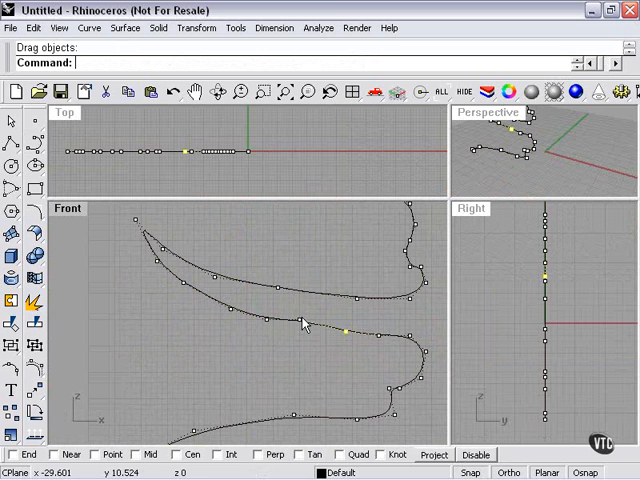
key("Delete")
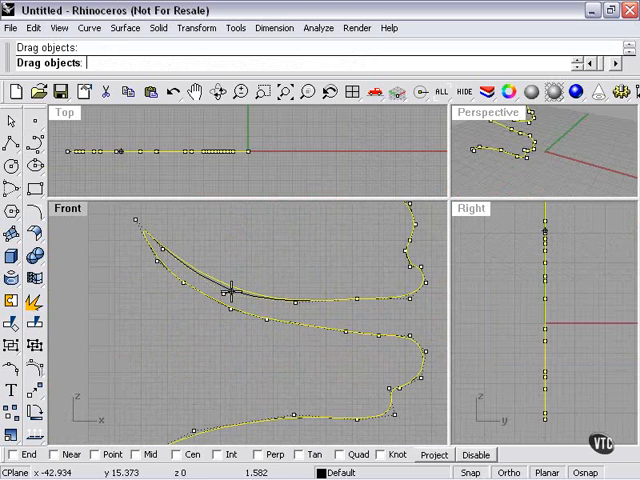
left_click_drag(230, 292, 372, 304)
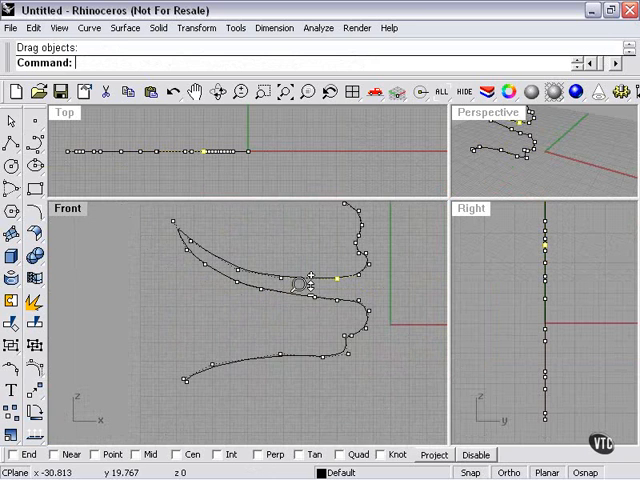
left_click_drag(304, 278, 192, 364)
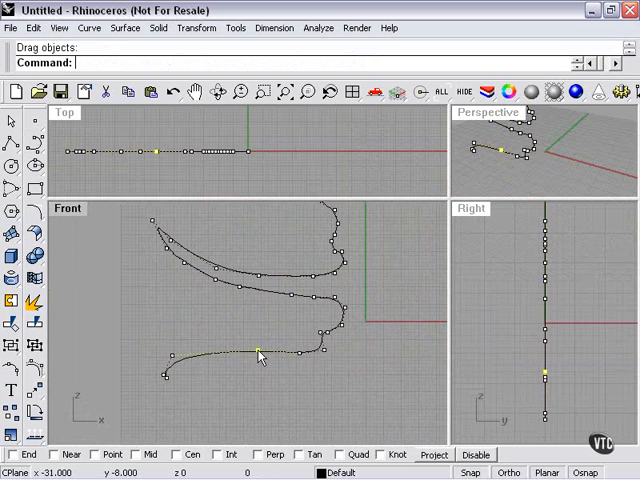
left_click_drag(258, 356, 300, 356)
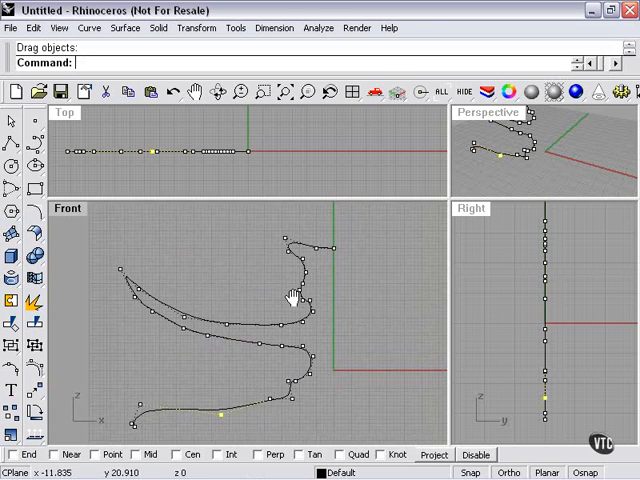
left_click(12, 372)
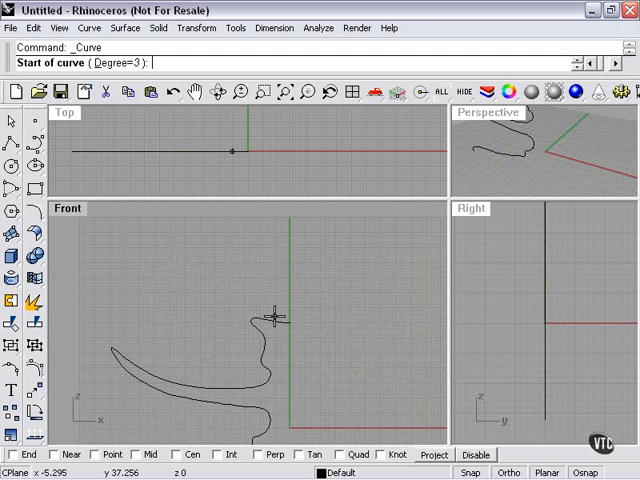
mouse_move(270, 356)
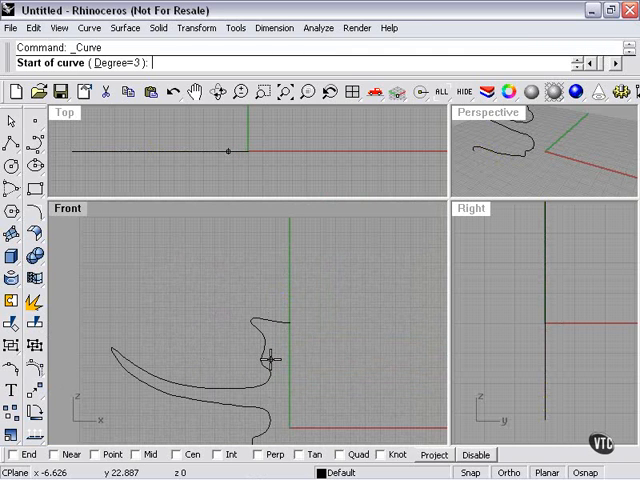
- Draw the candle line from the holder base straight up to its top end
left_click(268, 356)
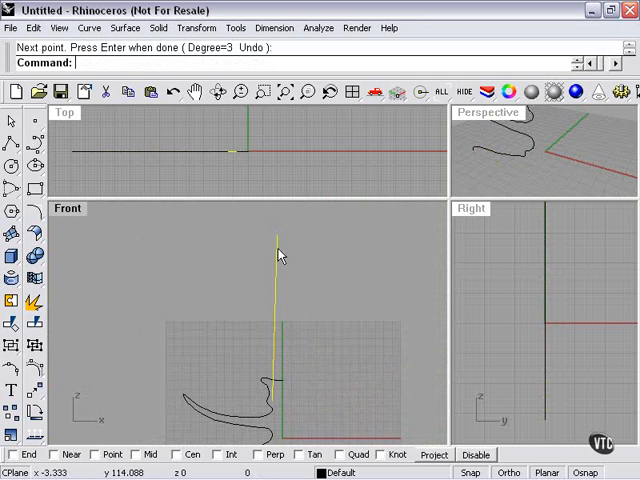
mouse_move(62, 336)
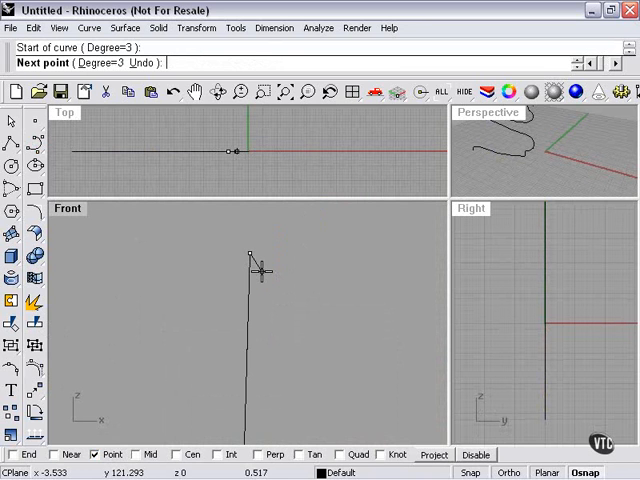
left_click(248, 256)
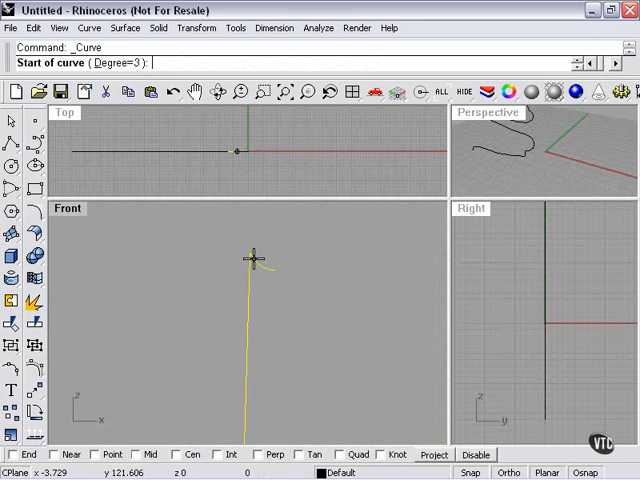
- Draw the wax drip curve near the candle top, then the wick curve above it
left_click(242, 250)
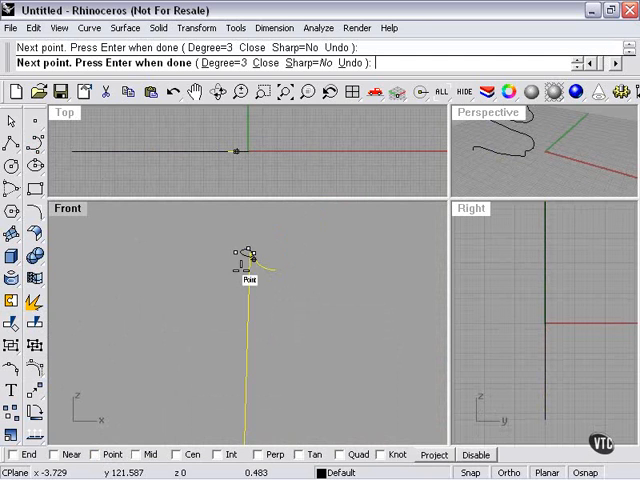
left_click(228, 320)
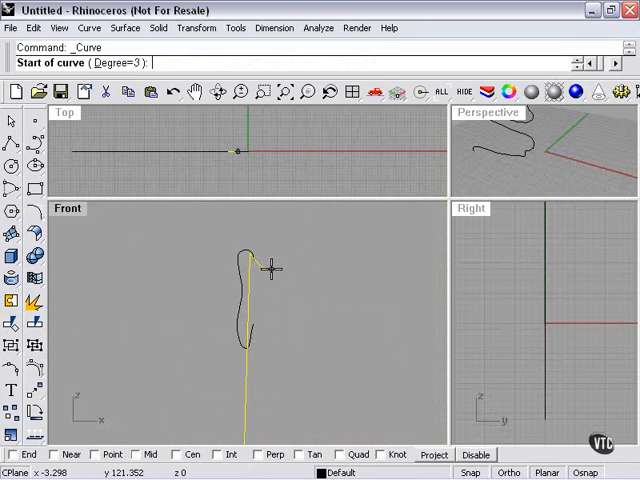
left_click(272, 276)
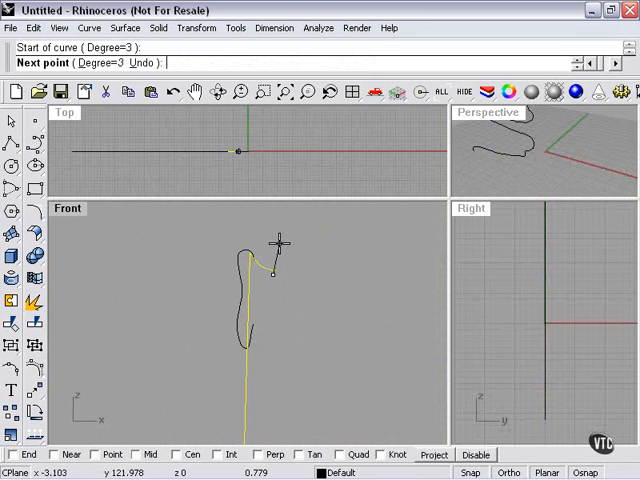
left_click(268, 240)
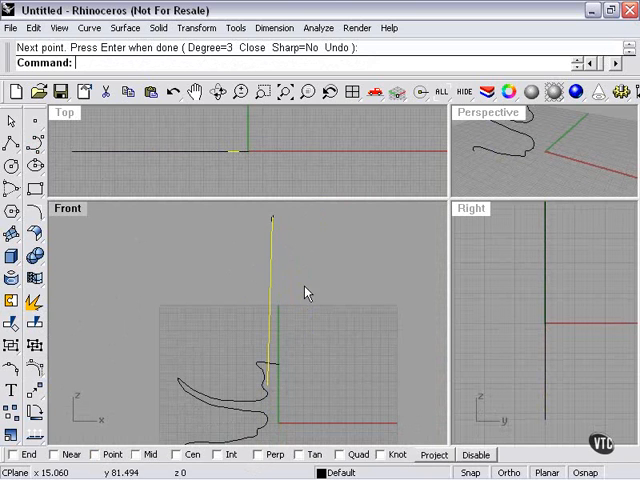
mouse_move(288, 260)
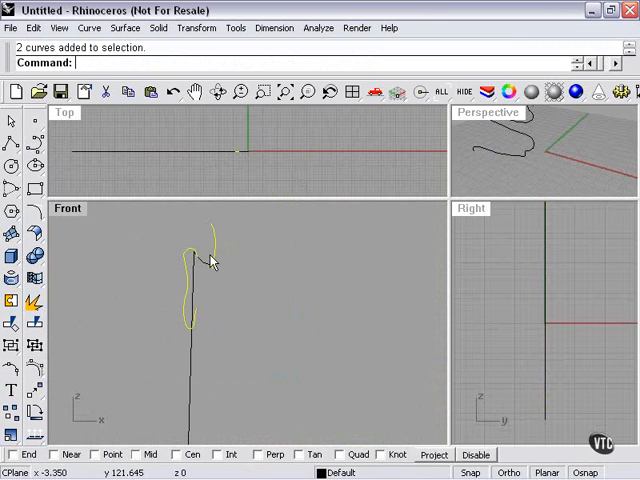
mouse_move(196, 268)
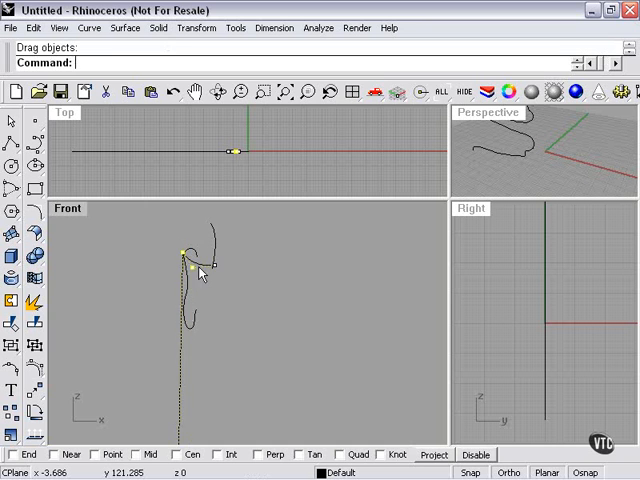
- Cancel the current selection after adjusting the drip and wick curves
key("Escape")
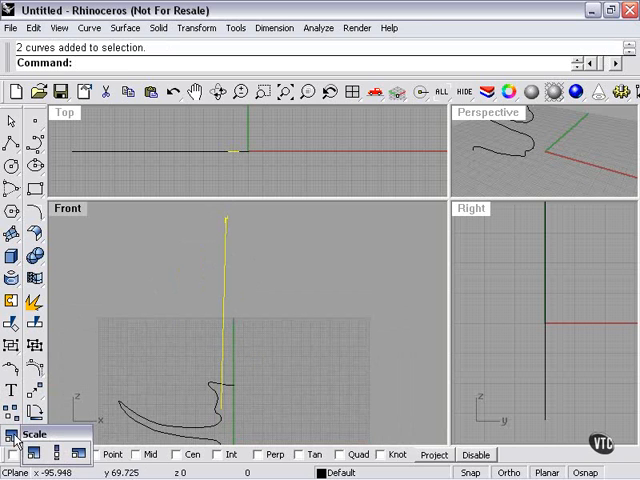
- Scale the two chosen curves using a reference point on the candle
left_click(12, 446)
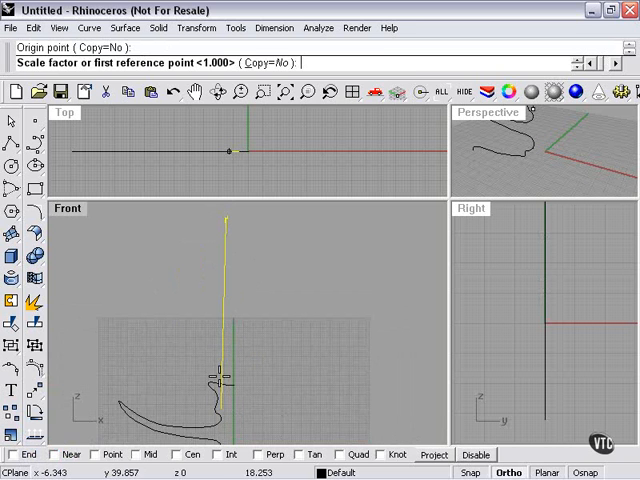
left_click(228, 216)
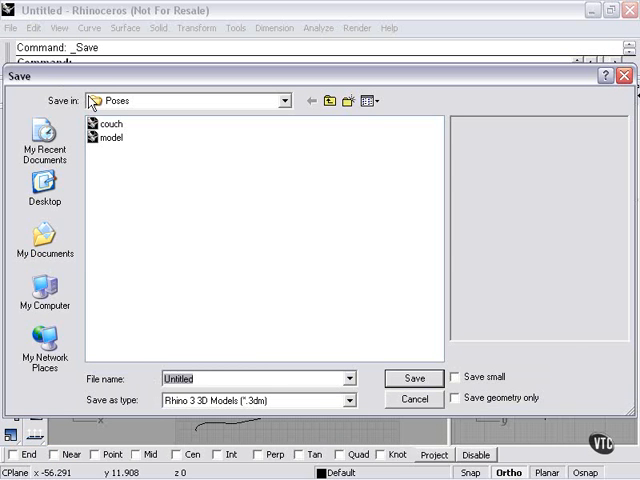
mouse_move(220, 316)
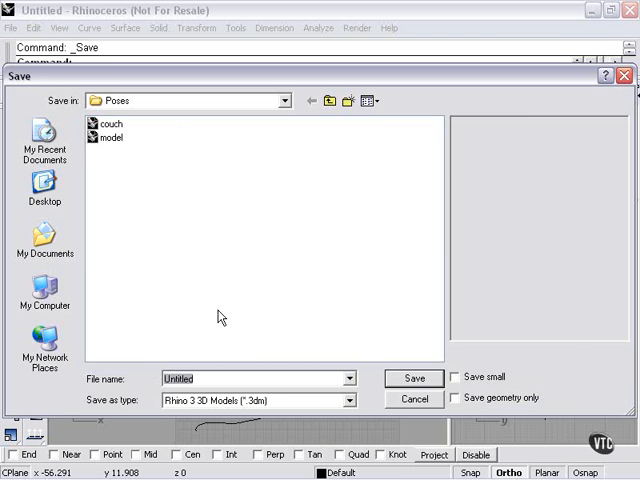